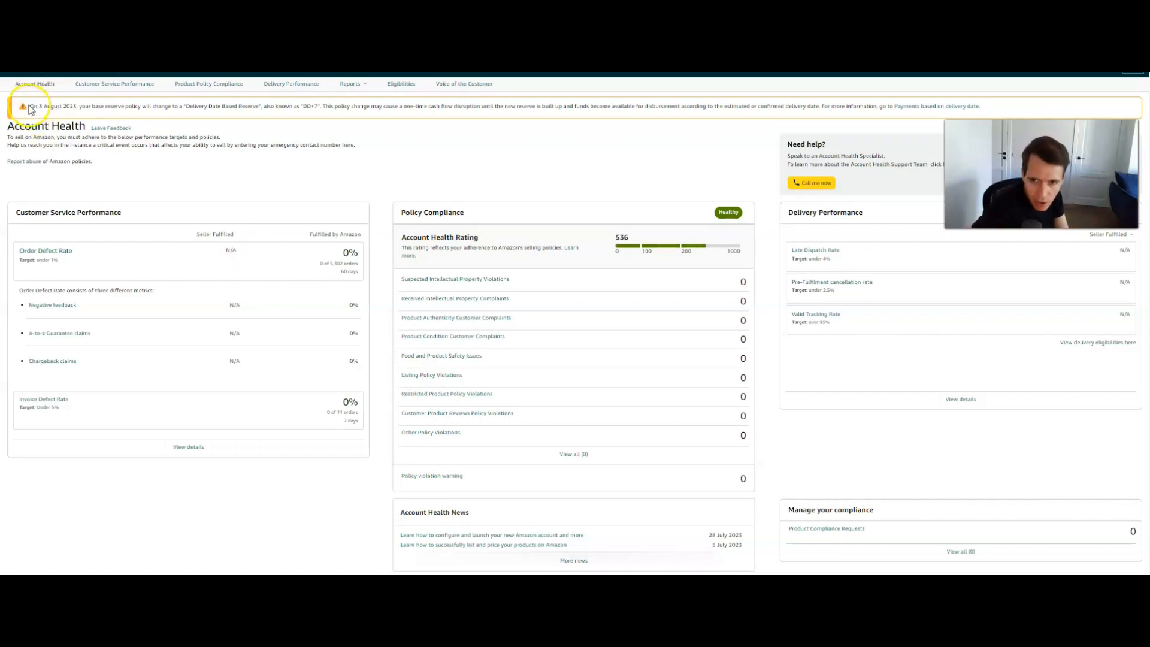
# - Highlight the Delivery Date Based Reserve notice sentence and its DD+7 term
pyautogui.moveTo(28, 107); pyautogui.dragTo(180, 107)
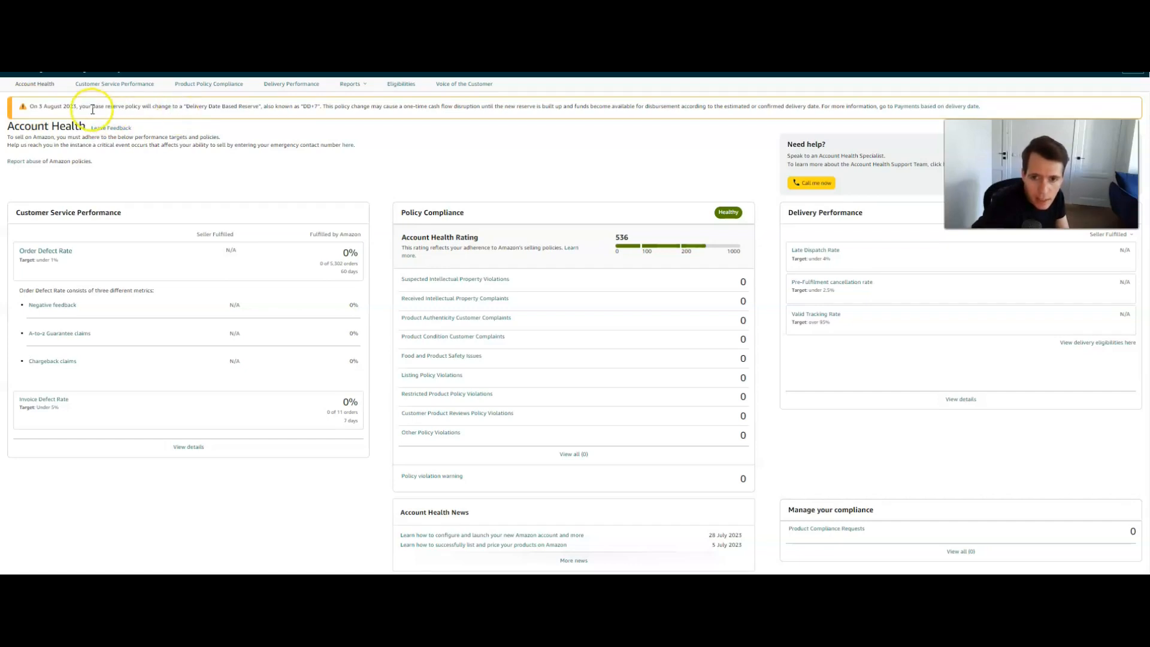
pyautogui.moveTo(85, 106); pyautogui.dragTo(262, 105)
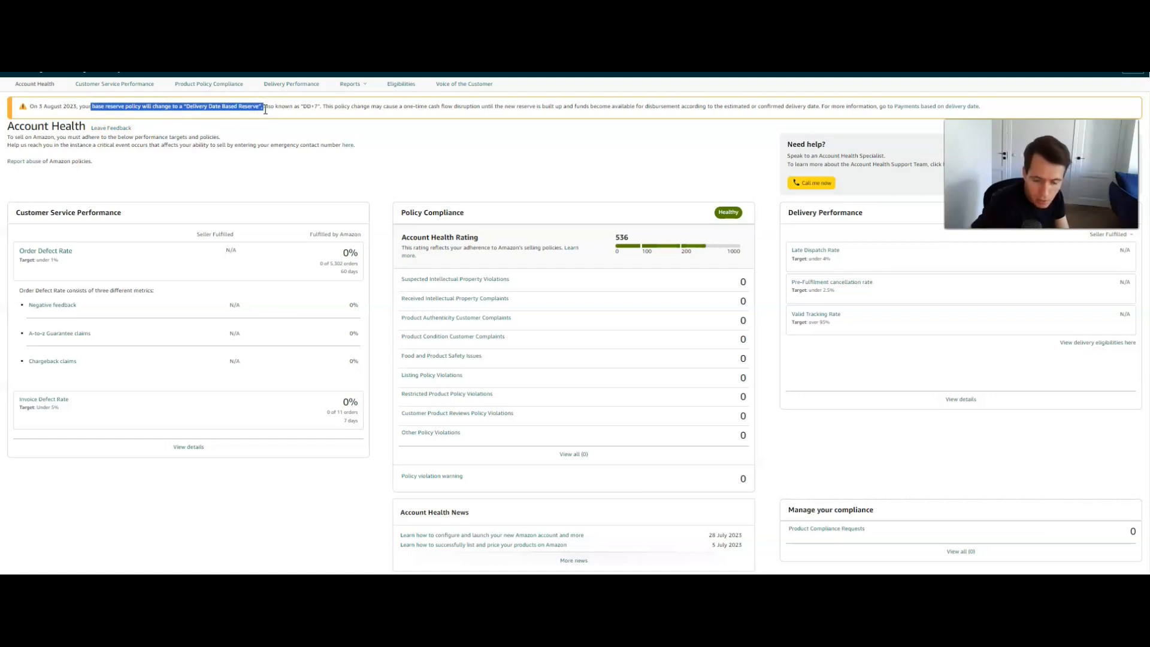
pyautogui.click(262, 114)
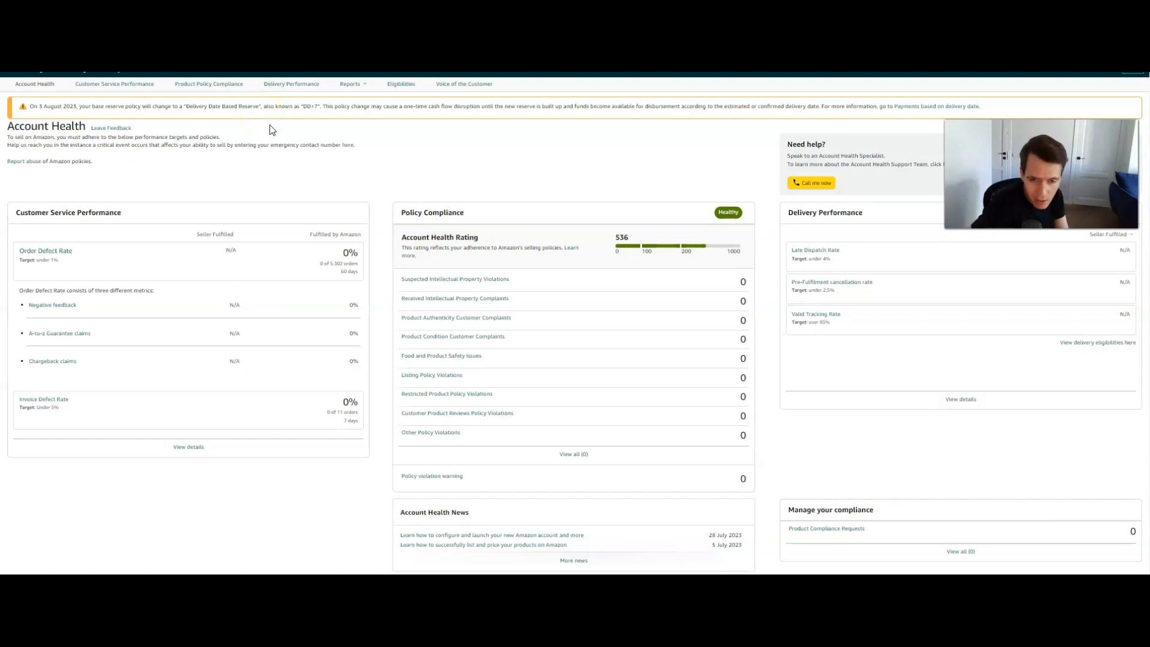
pyautogui.moveTo(27, 105); pyautogui.dragTo(255, 106)
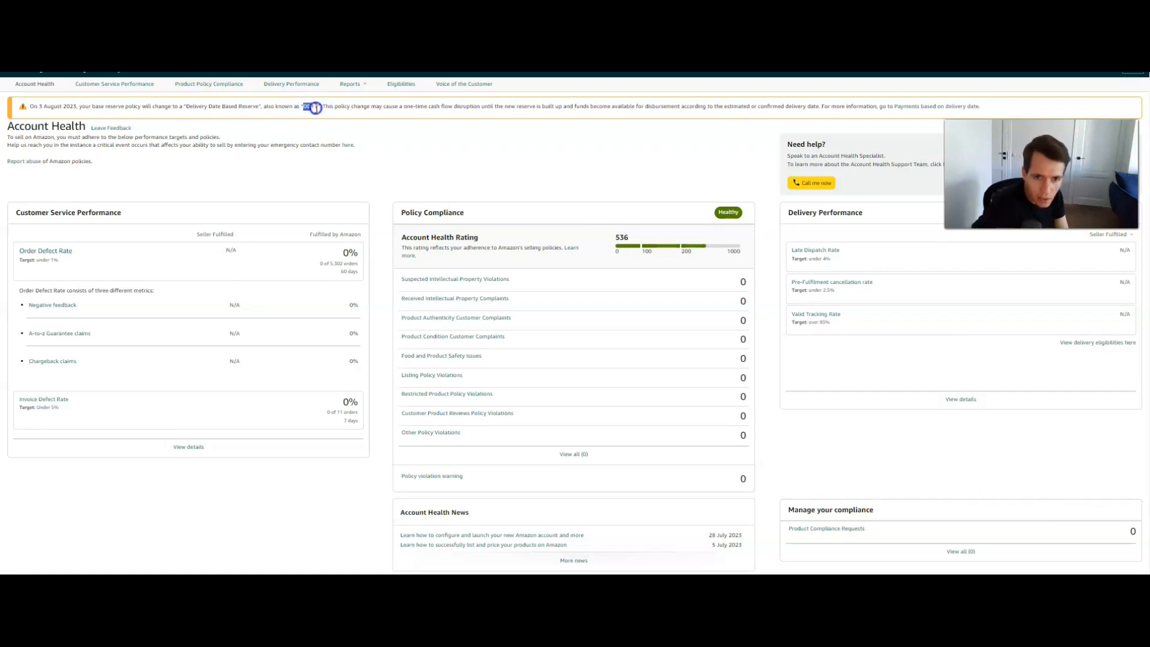
pyautogui.moveTo(409, 139)
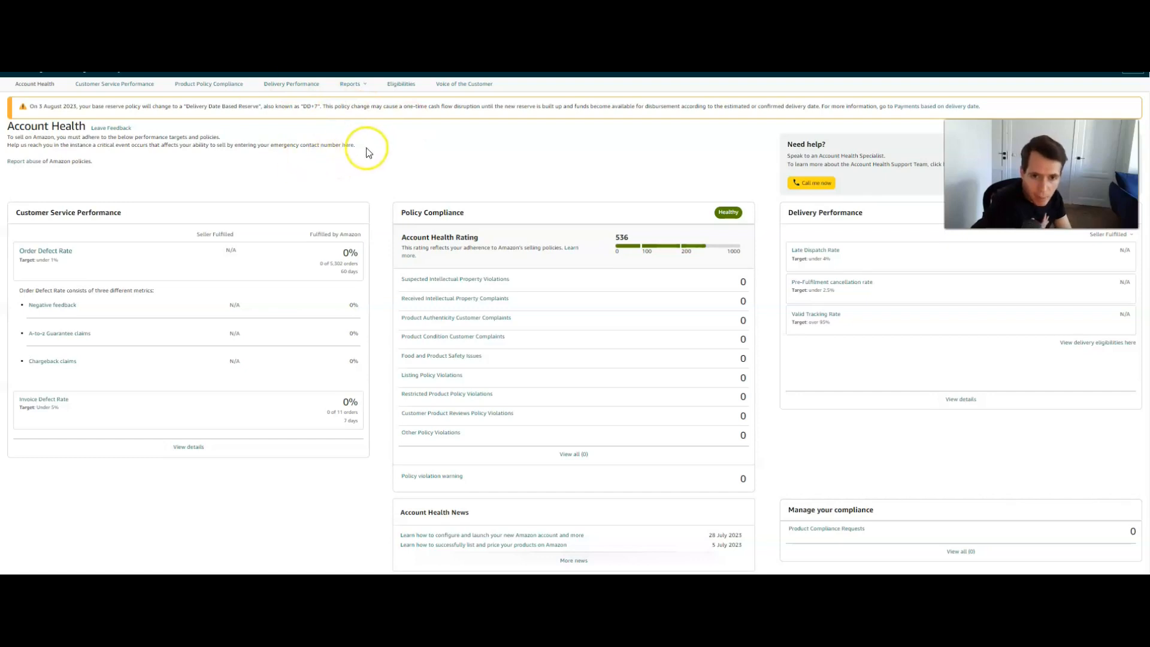
pyautogui.moveTo(40, 105)
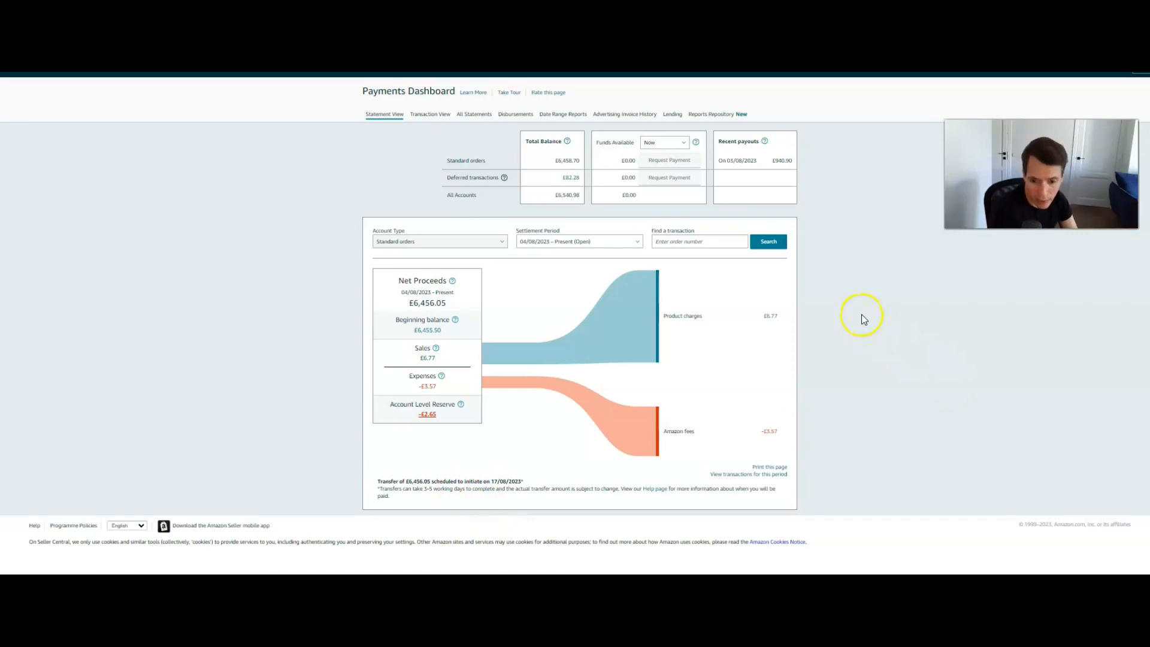
pyautogui.moveTo(852, 308)
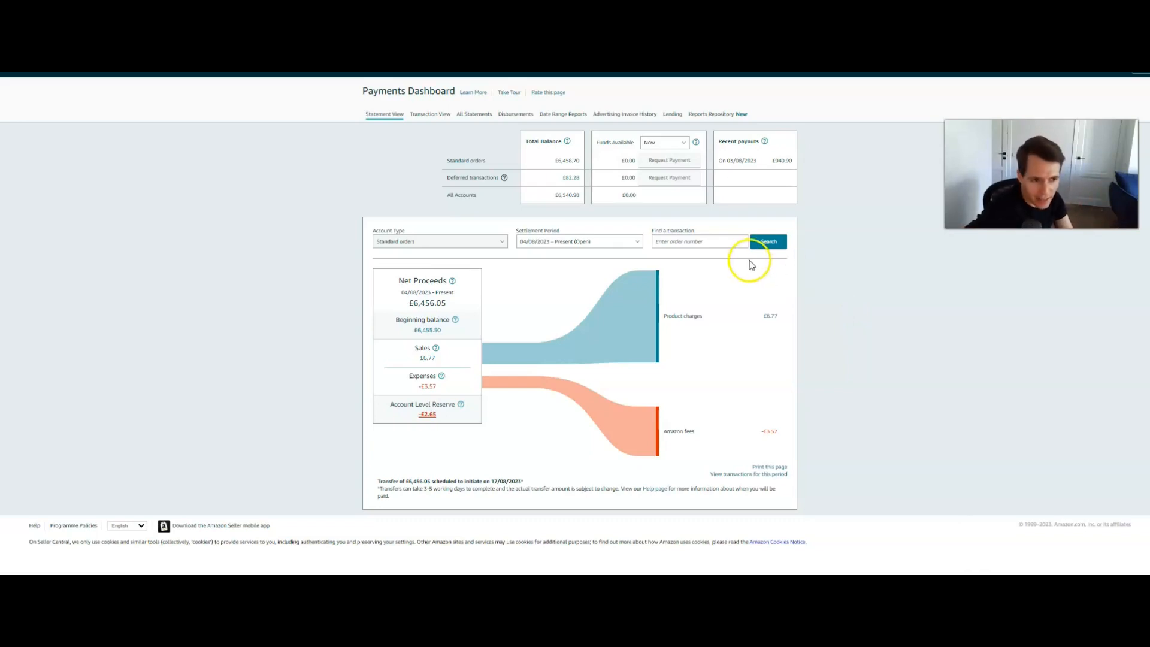
pyautogui.moveTo(669, 212)
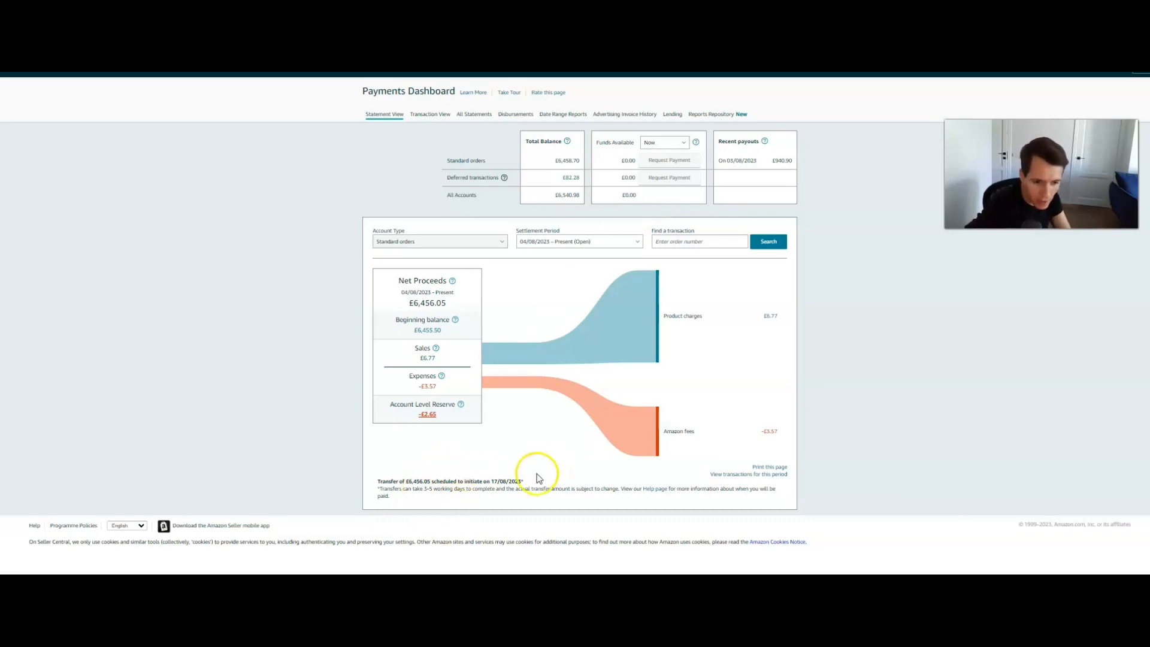
pyautogui.moveTo(937, 403)
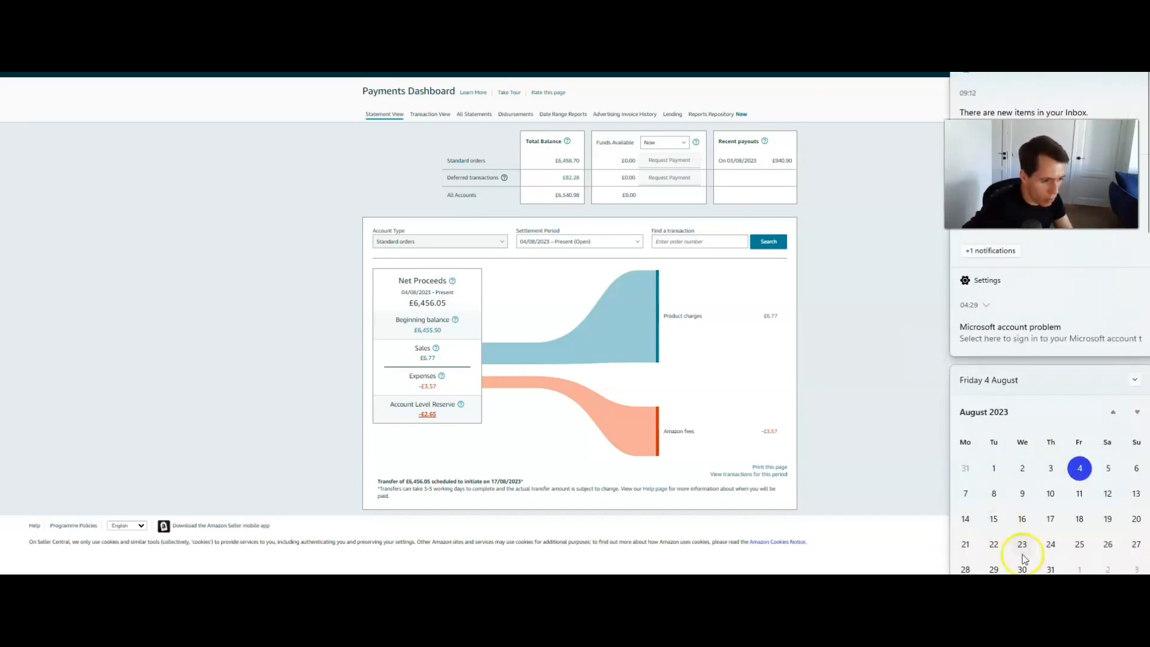
pyautogui.moveTo(1078, 516)
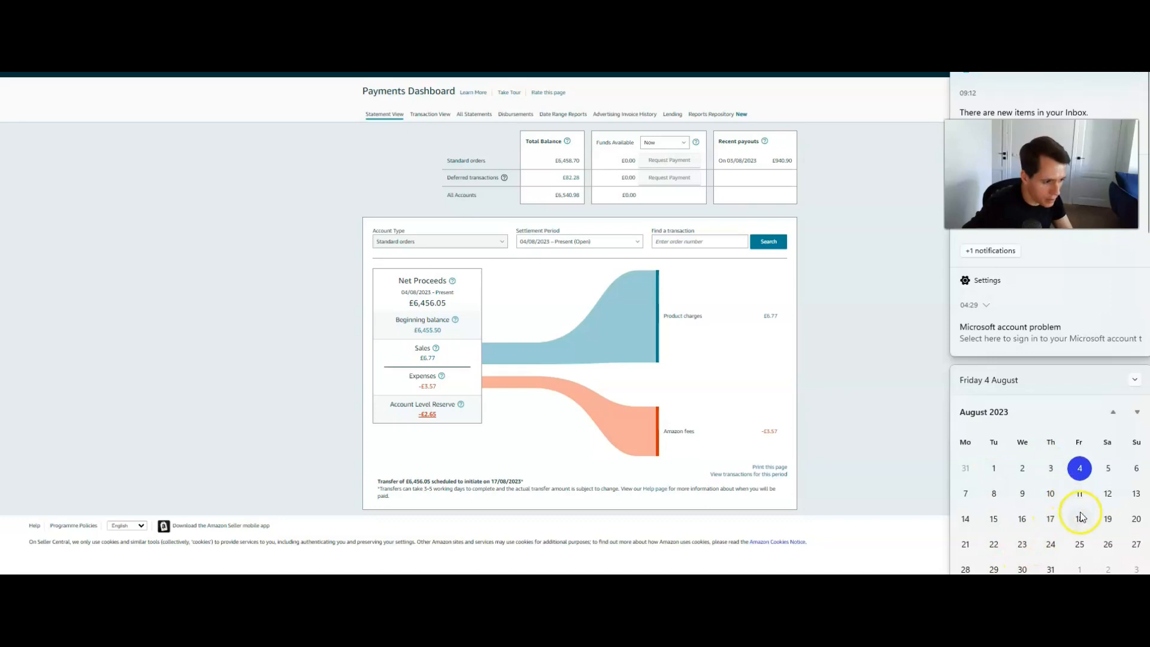